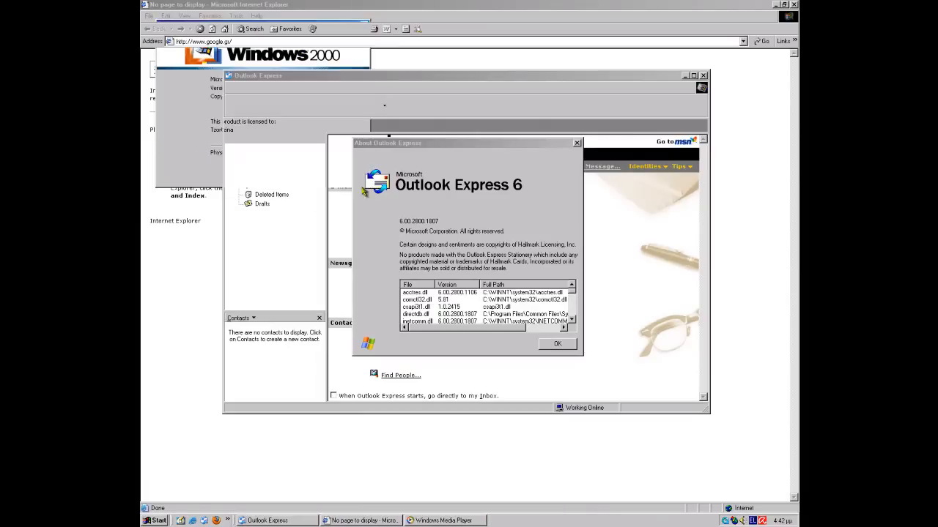
- Dismiss the Outlook Express, Internet Explorer and Windows Media Player About dialogs
click(556, 345)
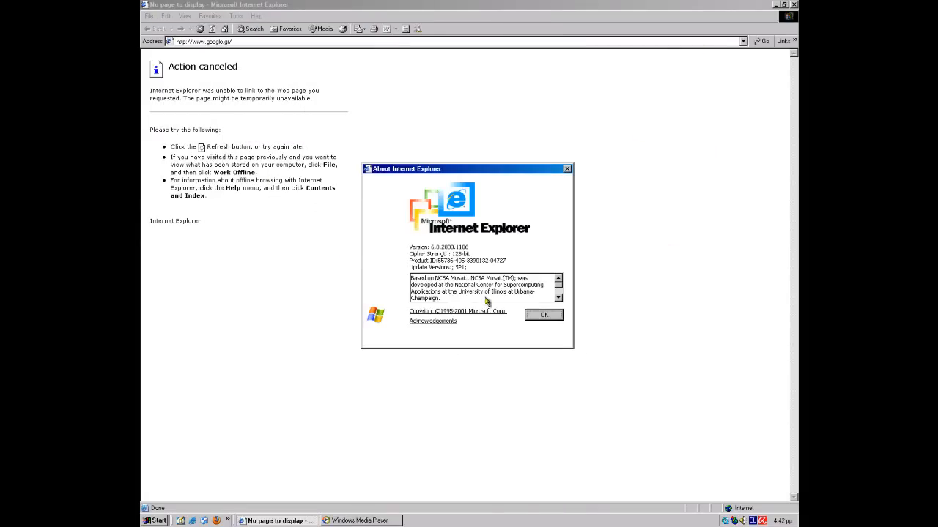
click(359, 521)
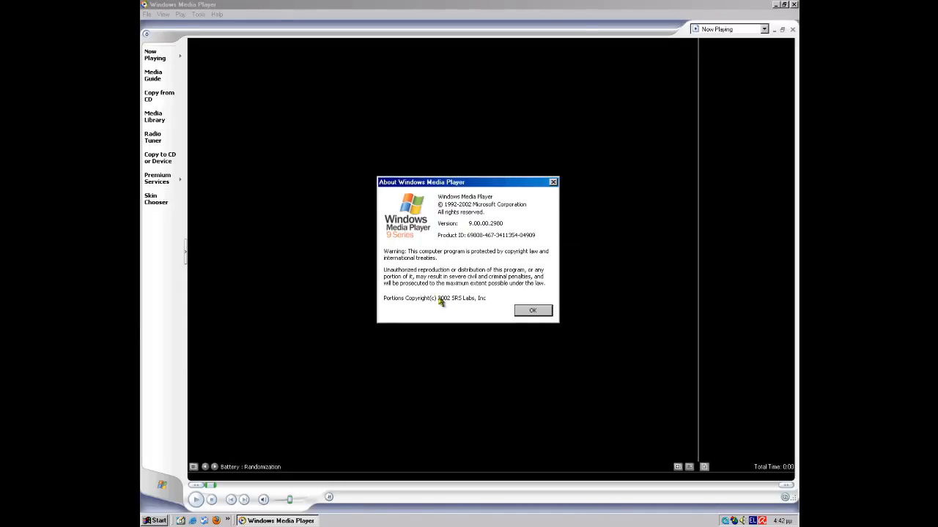
click(532, 310)
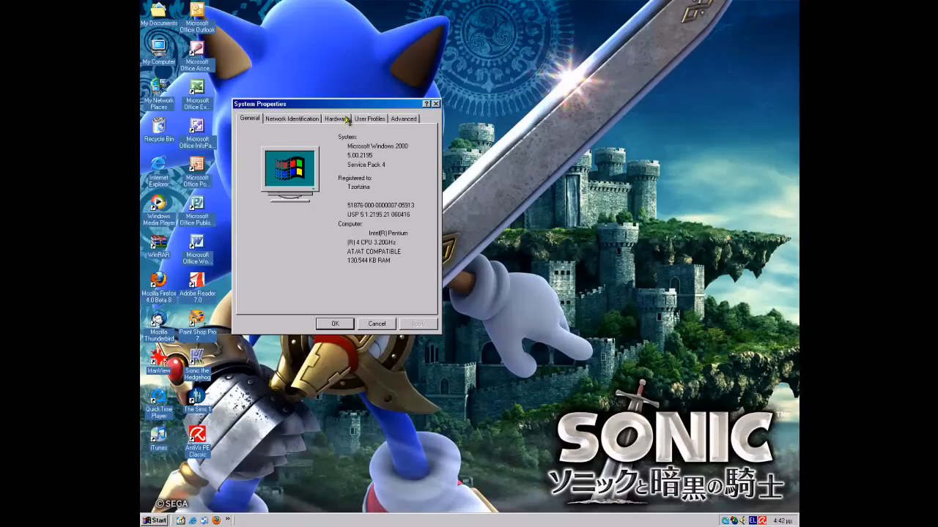
- Close System Properties, IrfanView 4.28's About box and window, and Thunderbird 3.1.7's About box
click(376, 324)
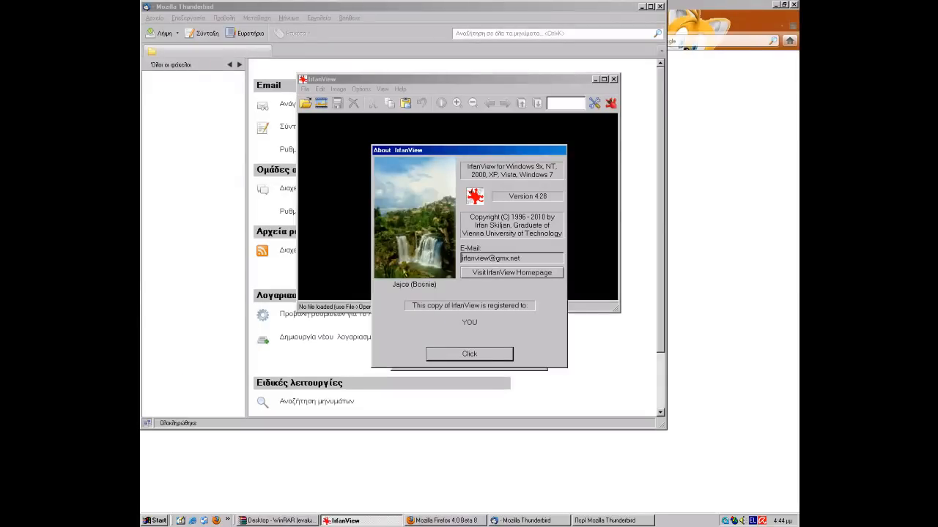
click(469, 354)
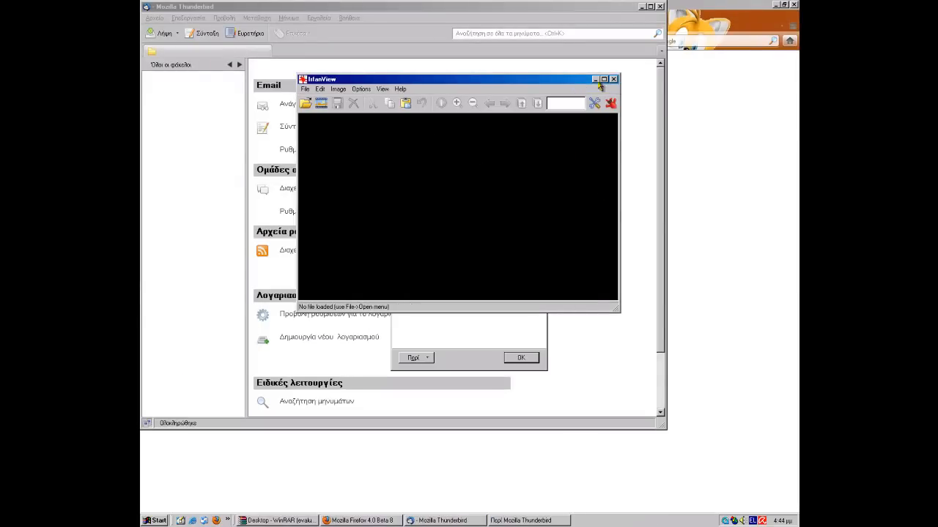
click(613, 78)
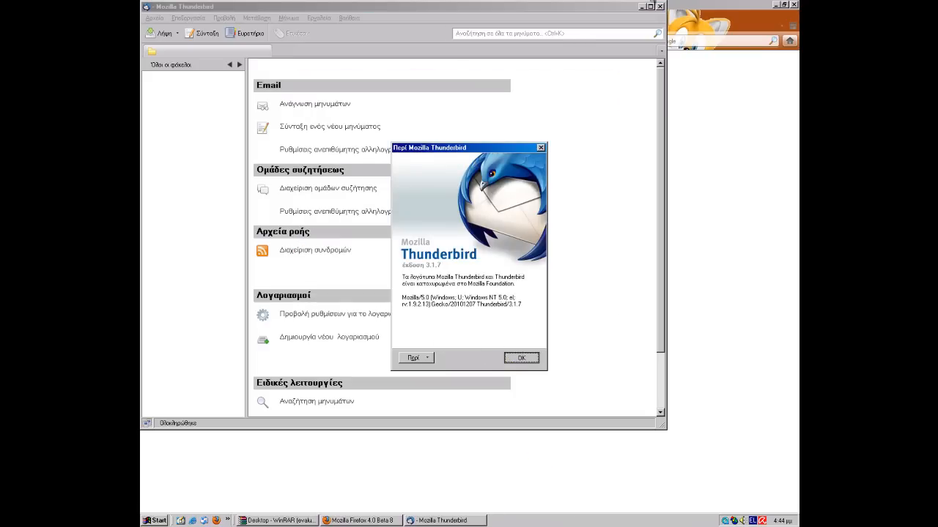
click(359, 520)
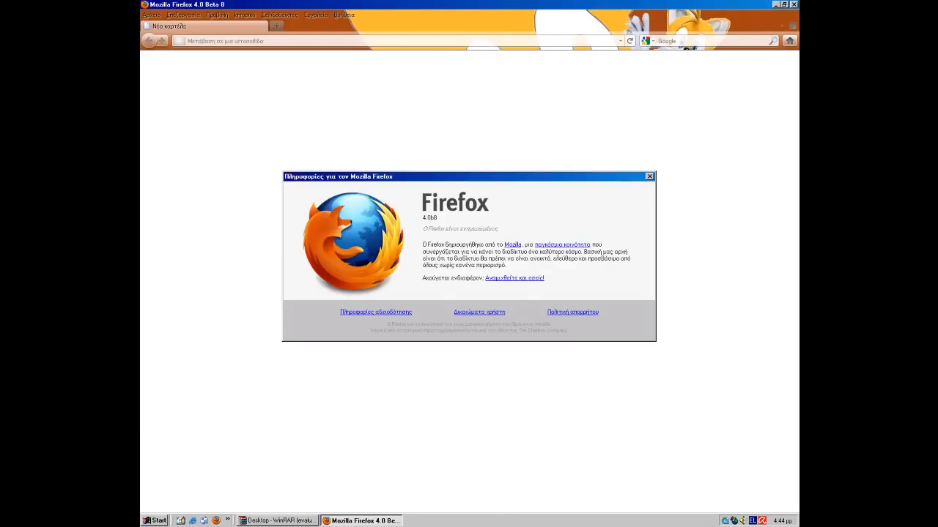
- Dismiss the Firefox 4.0 Beta 8 About window and close WinRAR 4.00 beta 4
click(648, 175)
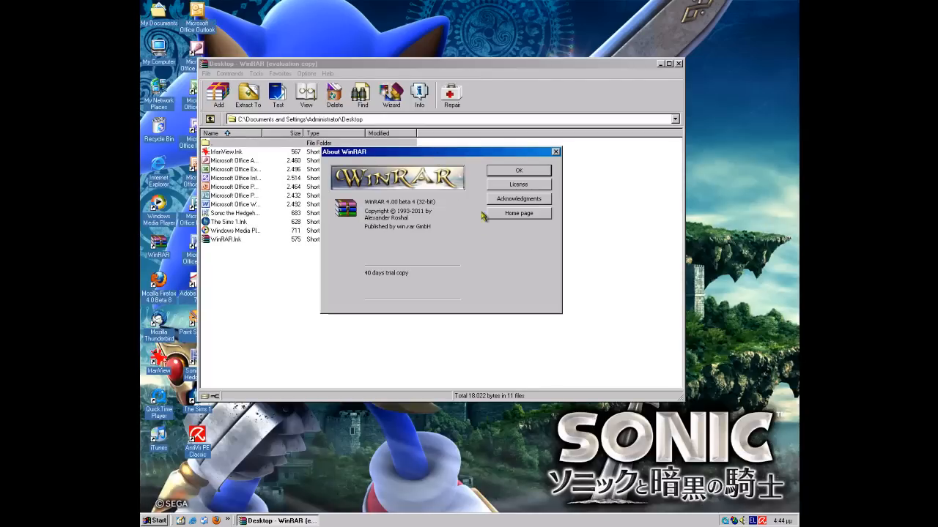
mouse_move(668, 72)
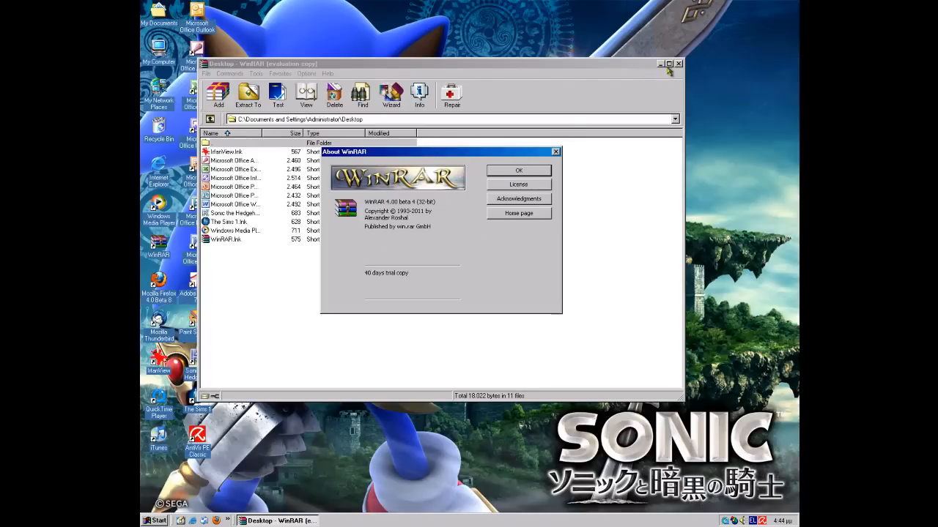
click(518, 170)
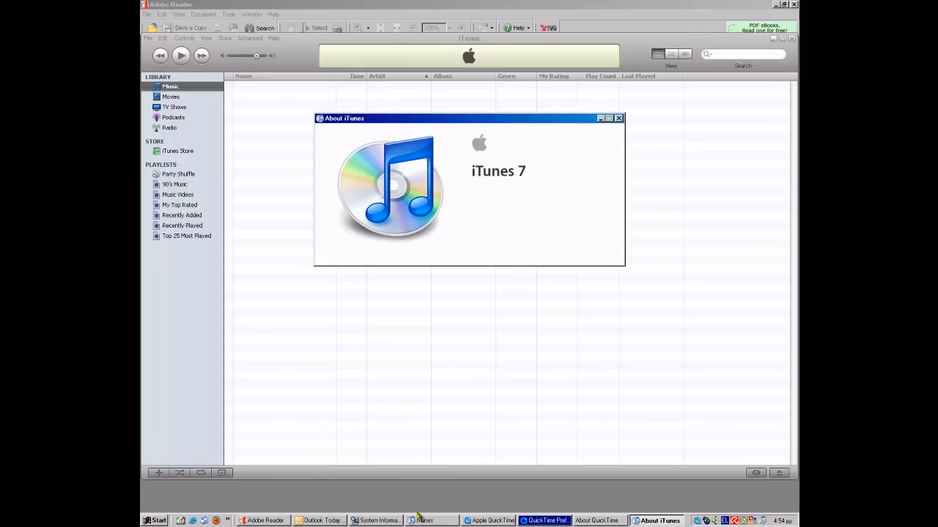
mouse_move(556, 244)
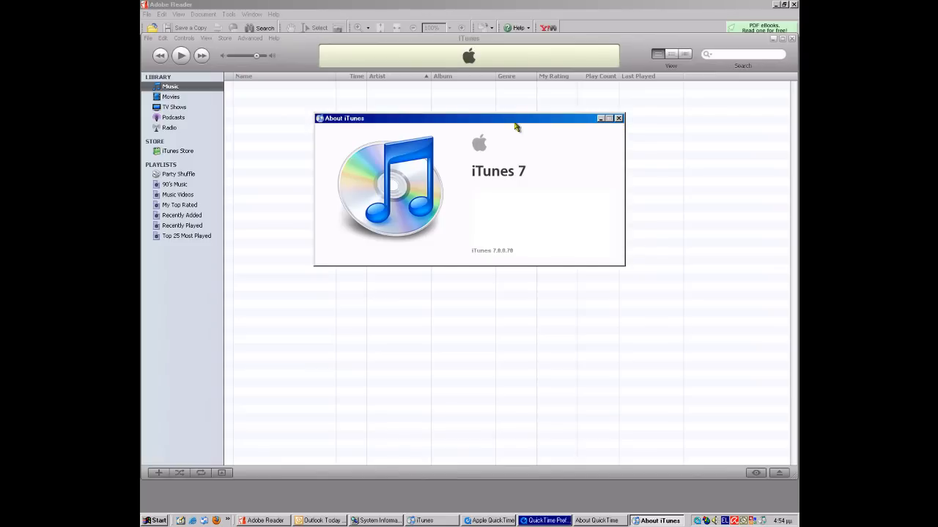
mouse_move(572, 242)
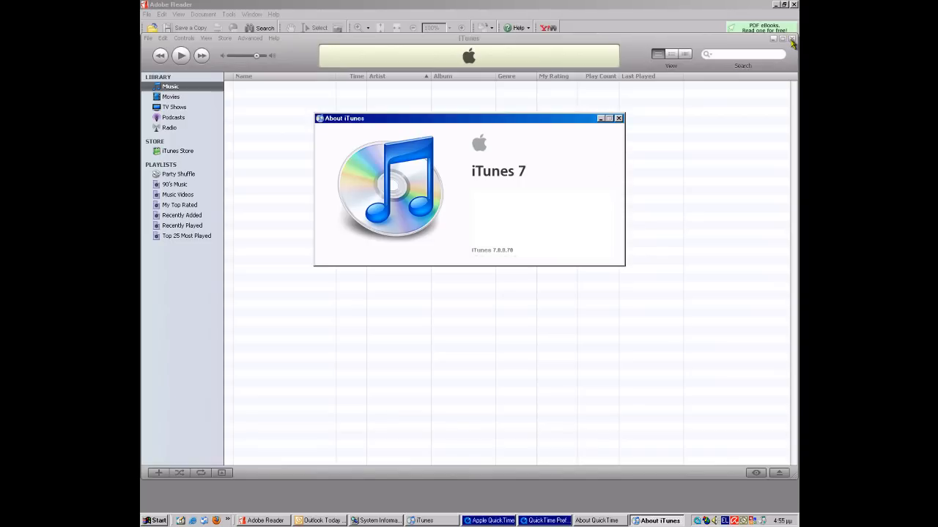
- Close iTunes 7.8.0.70 and then the Apple QuickTime Player window
click(543, 521)
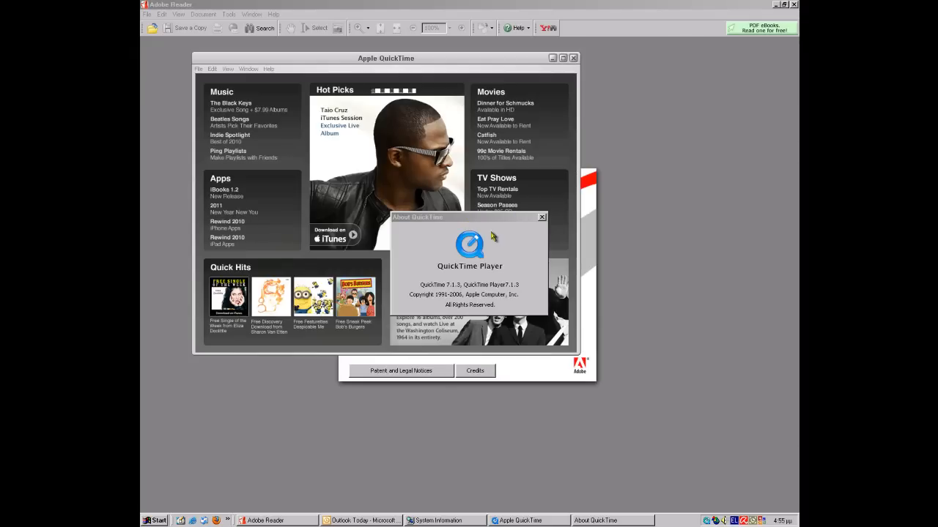
mouse_move(542, 224)
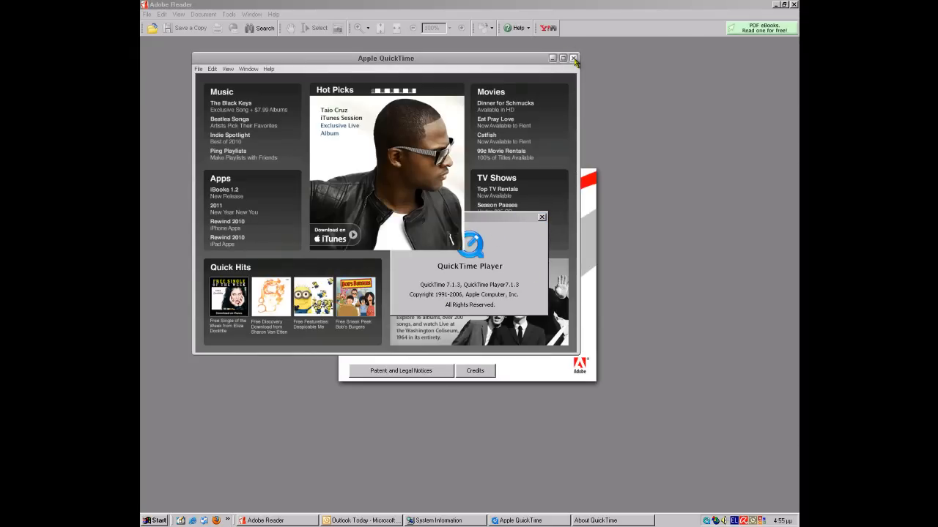
click(541, 217)
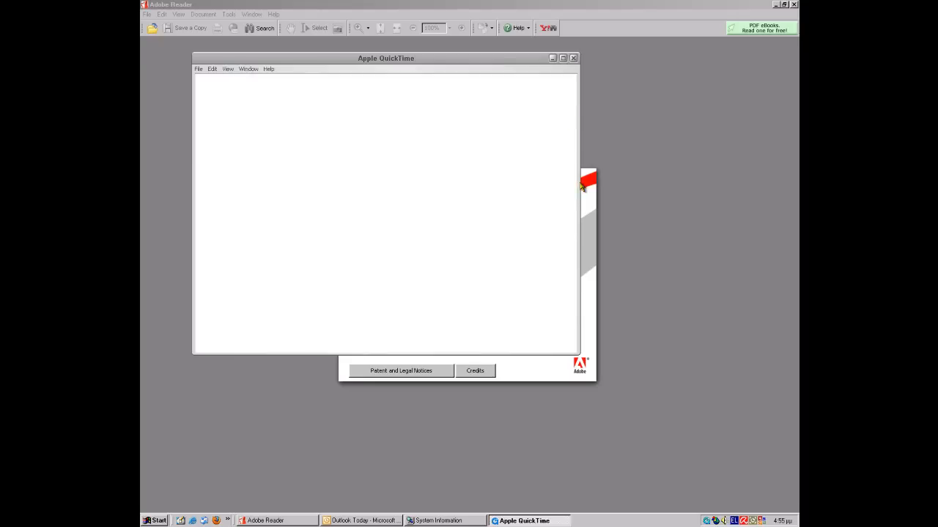
- Close the leftover Adobe Reader window
click(573, 58)
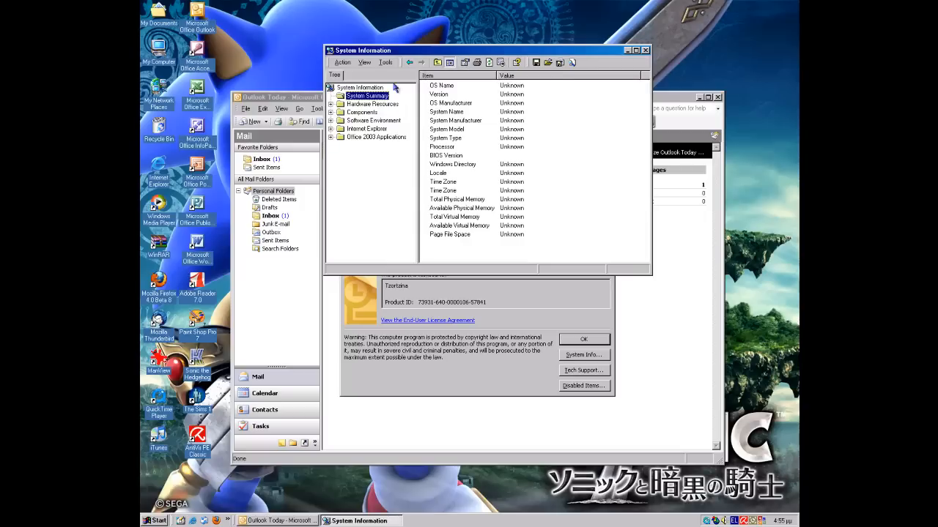
mouse_move(551, 151)
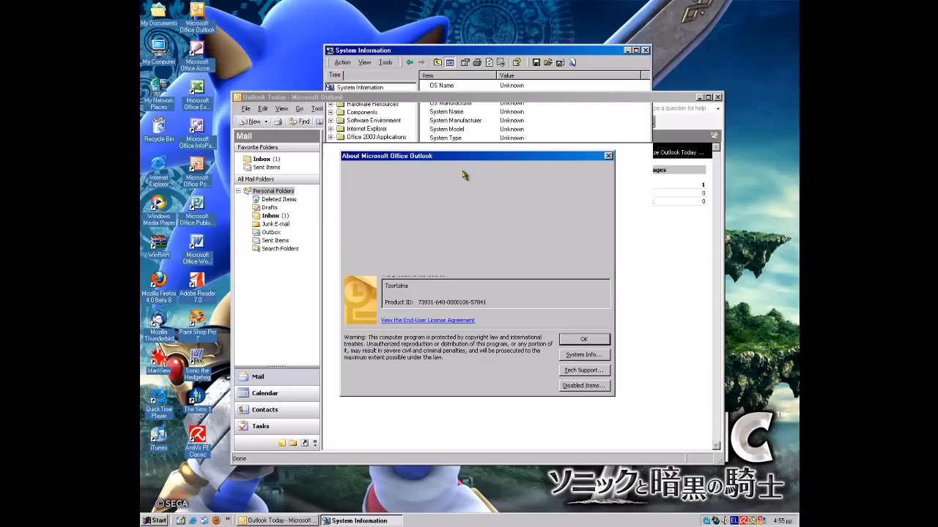
mouse_move(585, 342)
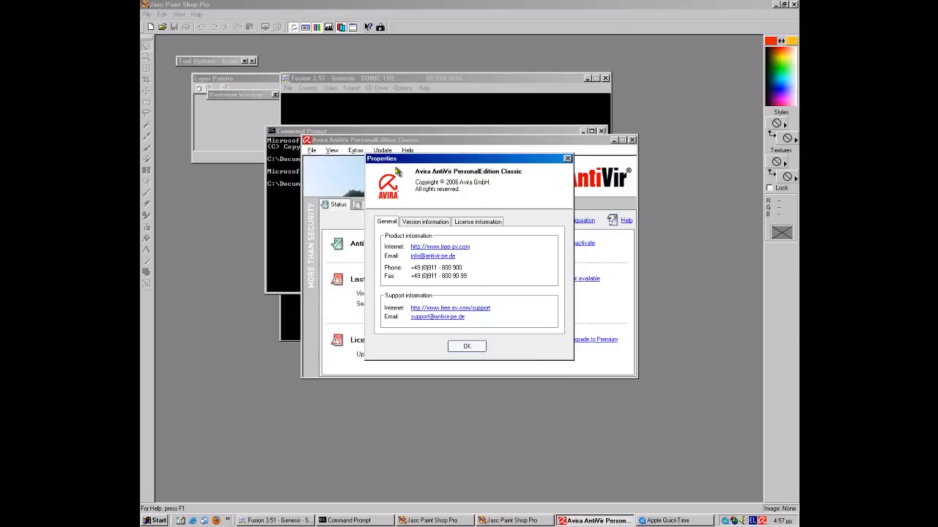
- View AntiVir's licence information, close it, dismiss Paint Shop Pro 7.01's splash, show Command Prompt
click(477, 221)
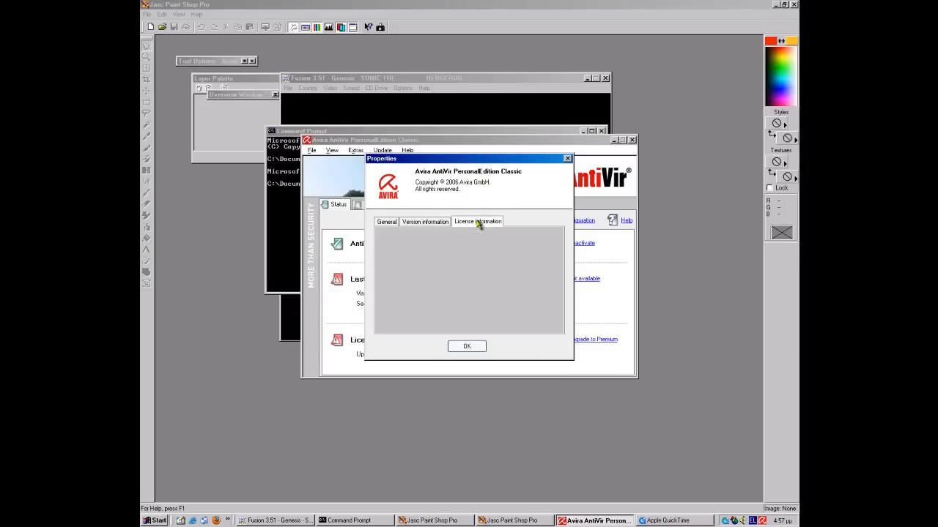
click(467, 345)
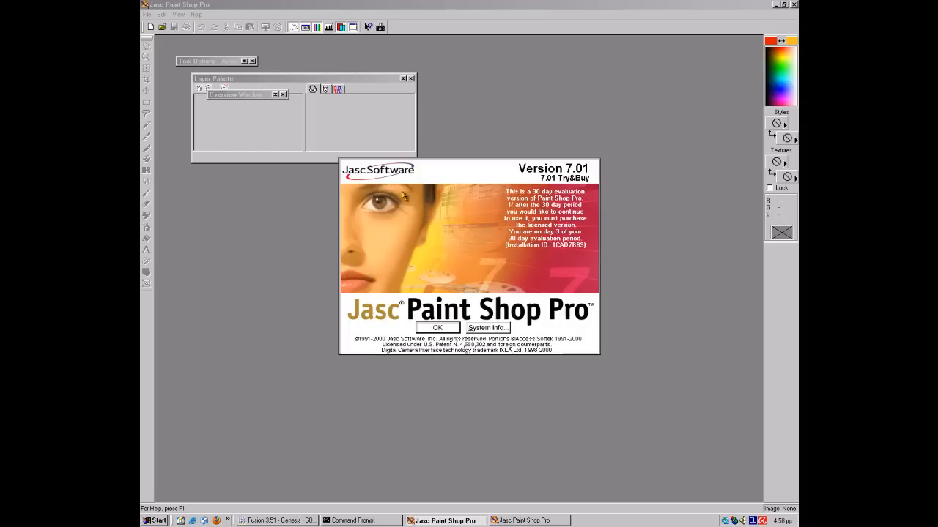
click(436, 327)
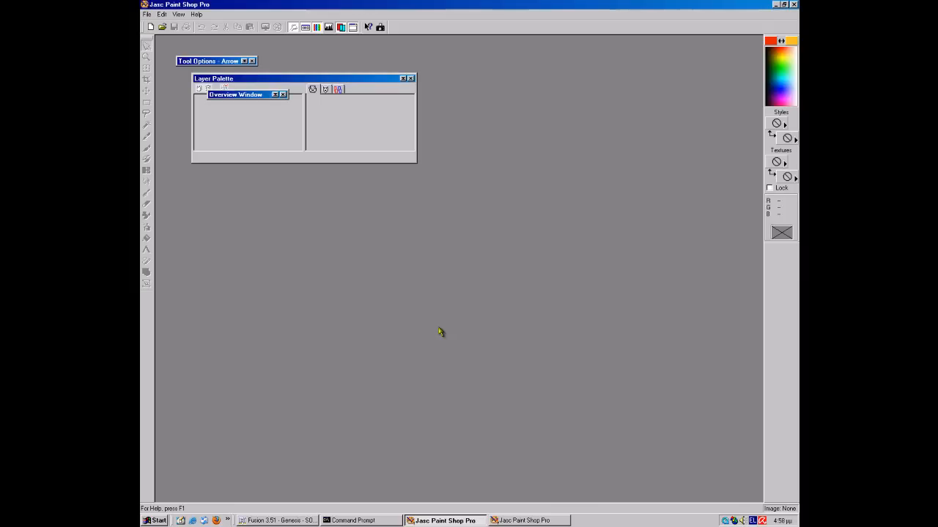
click(355, 521)
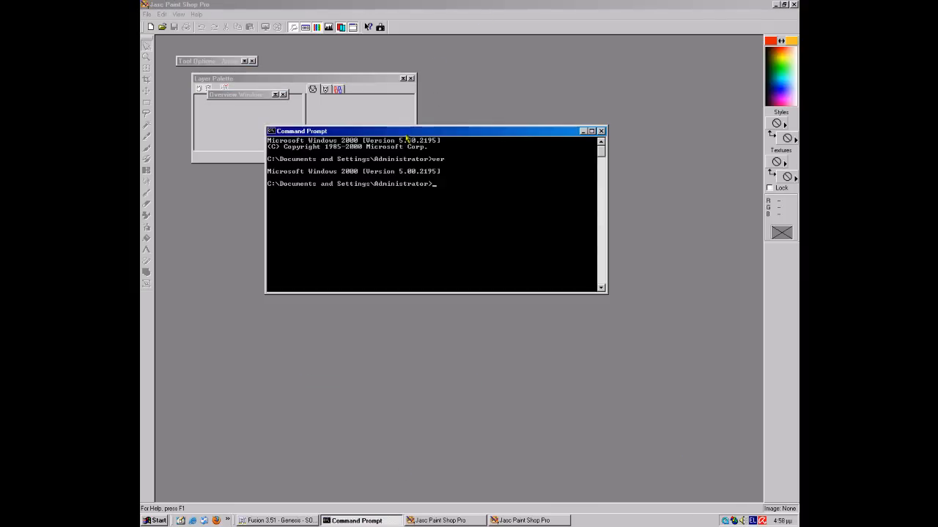
mouse_move(434, 181)
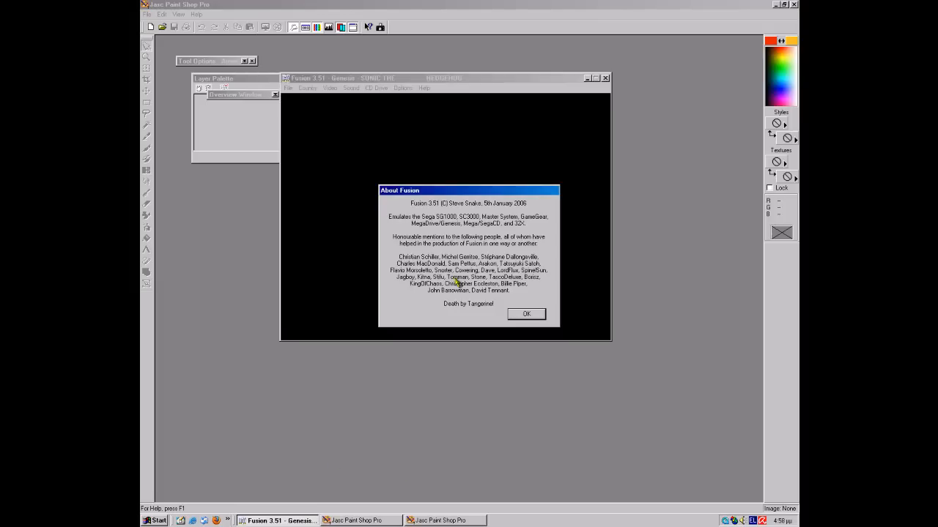
- Dismiss Fusion 3.51's About box and close the Image5 doodle, answering the save prompt
click(526, 313)
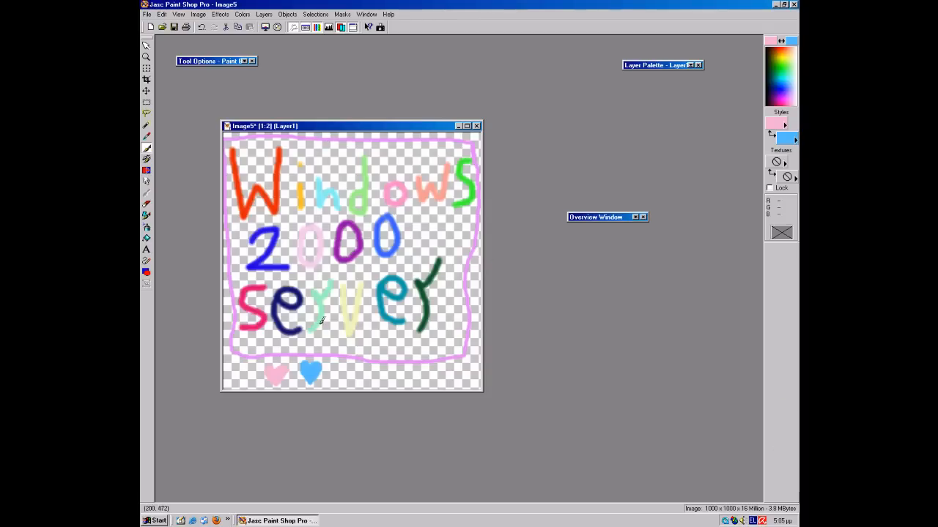
click(476, 125)
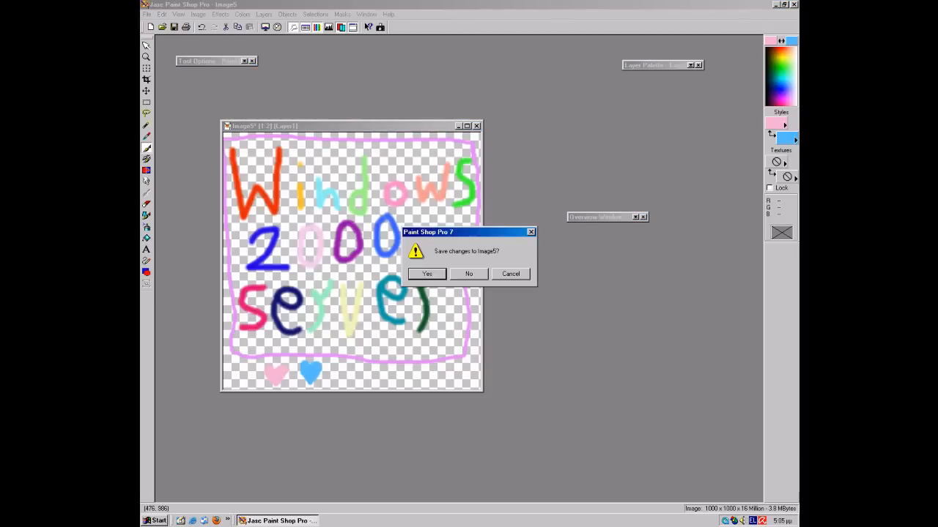
click(468, 273)
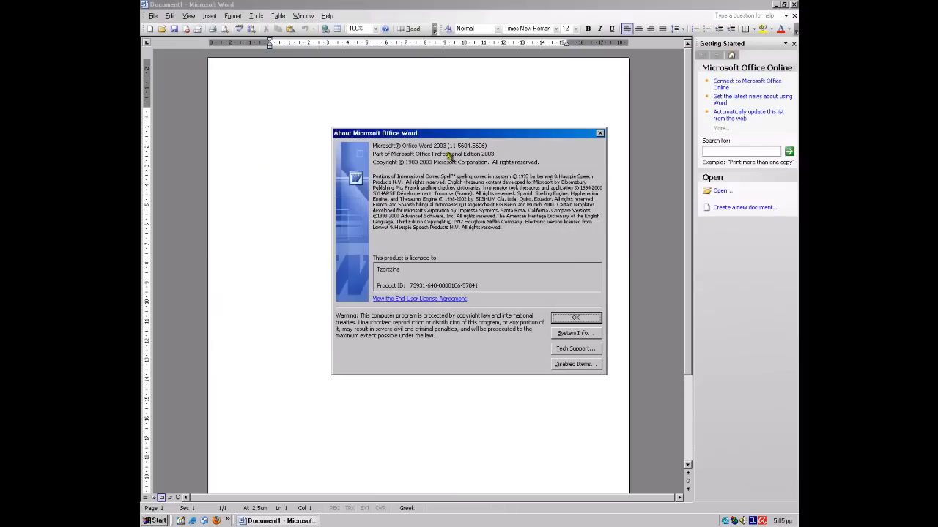
- Close Word 2003's About box and the farewell note, then confirm Windows Shut Down
click(575, 317)
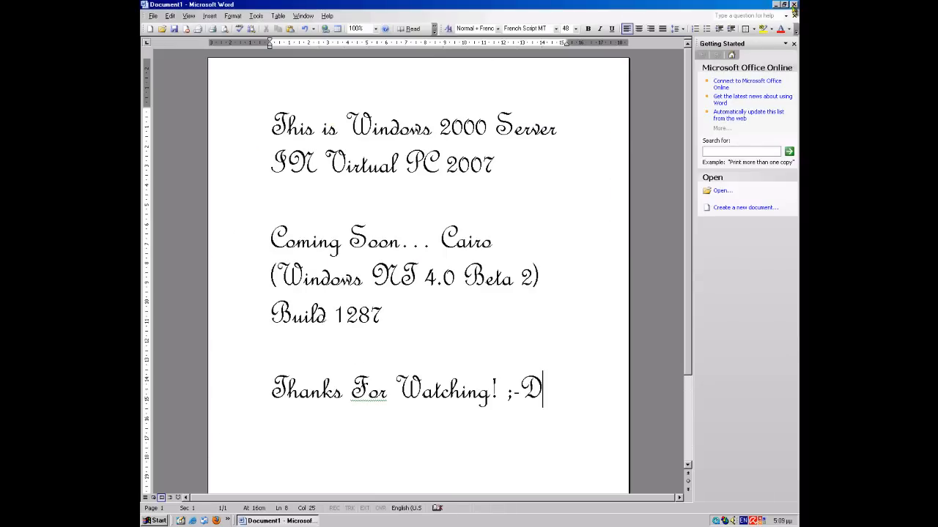
click(777, 5)
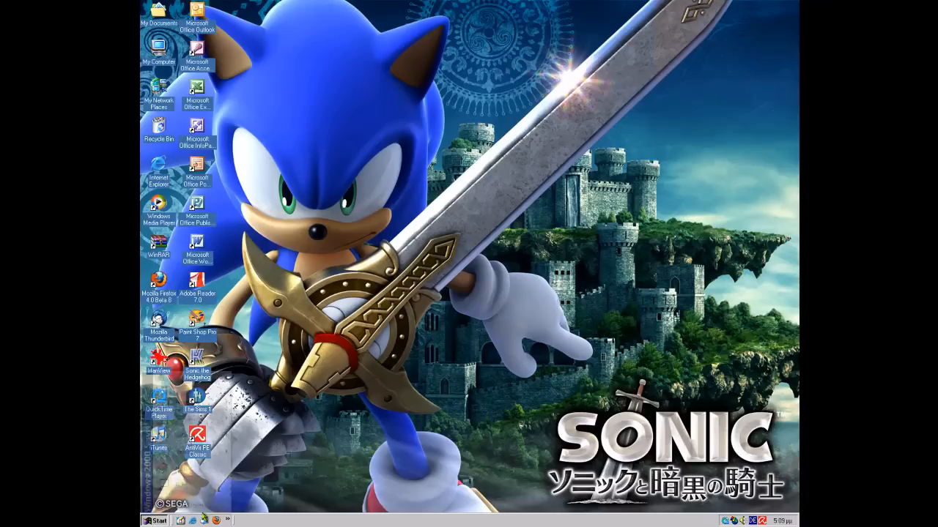
click(154, 521)
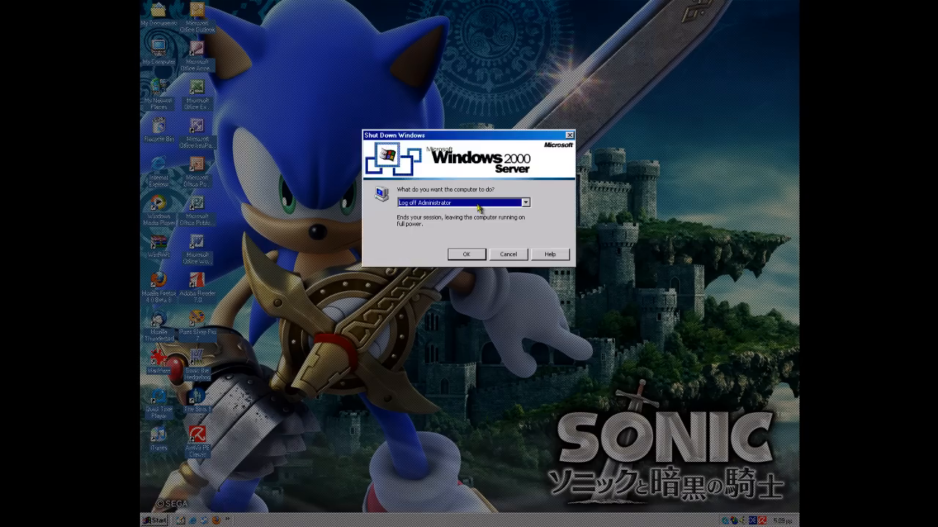
click(506, 254)
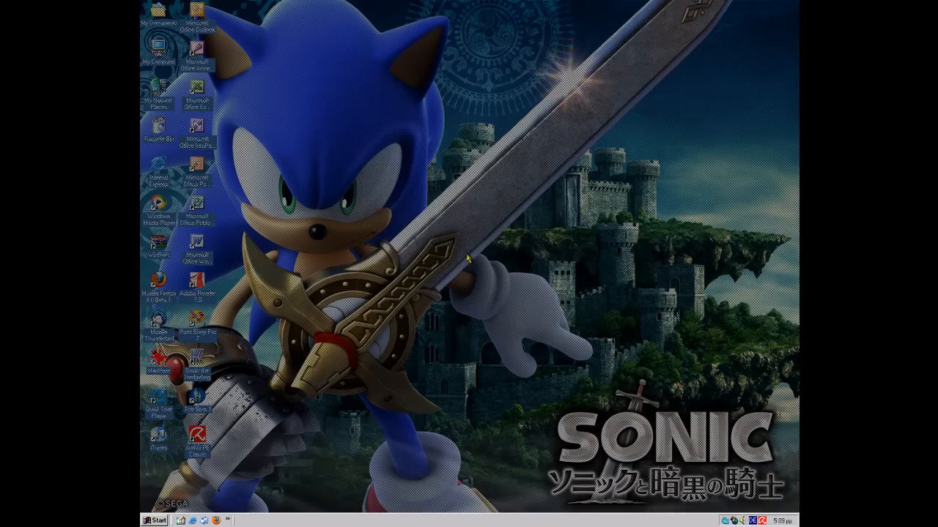